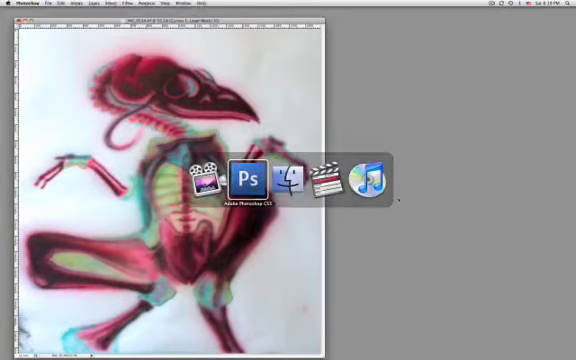
Switch to Photoshop and zoom in close on the skeleton drawing's pixels
{"action": "left_click", "coordinate": [243, 181]}
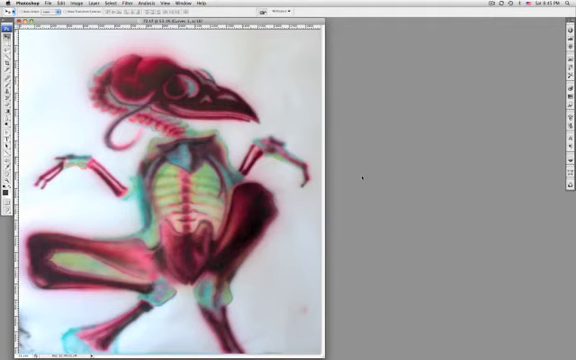
{"action": "key", "text": "cmd+alt+i"}
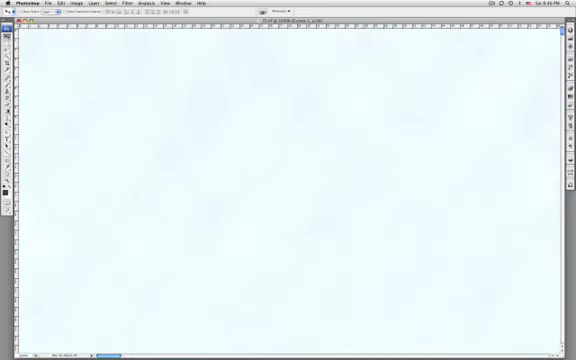
Zoom out, then fit the entire skeleton drawing on screen with Cmd+0
{"action": "key", "text": "cmd+shift+i"}
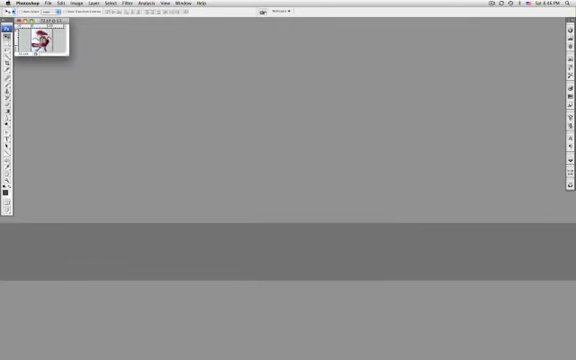
{"action": "key", "text": "cmd+0"}
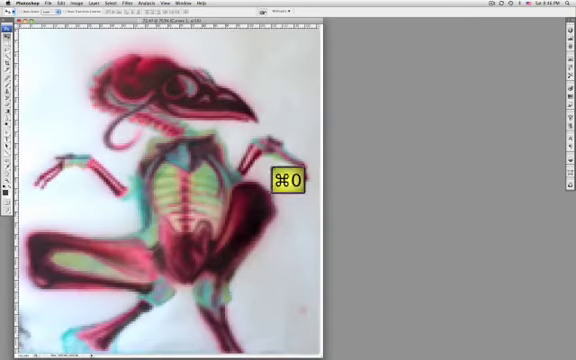
{"action": "key", "text": "cmd+0"}
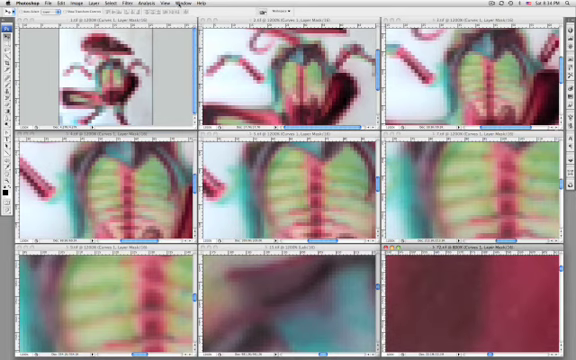
Compare the nine tiled skeleton copies and bring up the Window > Arrange options
{"action": "left_click", "coordinate": [180, 5]}
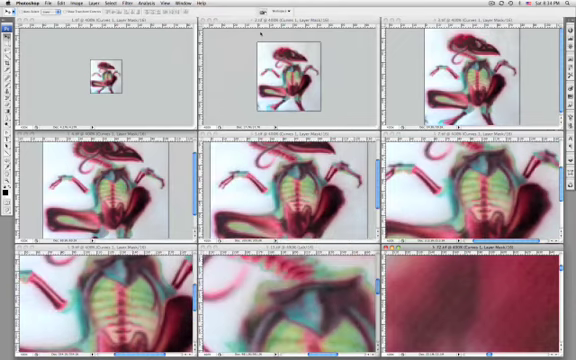
{"action": "left_click", "coordinate": [187, 4]}
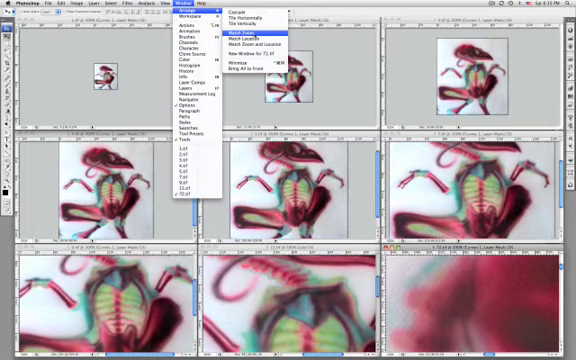
Apply Match Zoom so all nine skeleton windows share one zoom level
{"action": "left_click", "coordinate": [270, 36]}
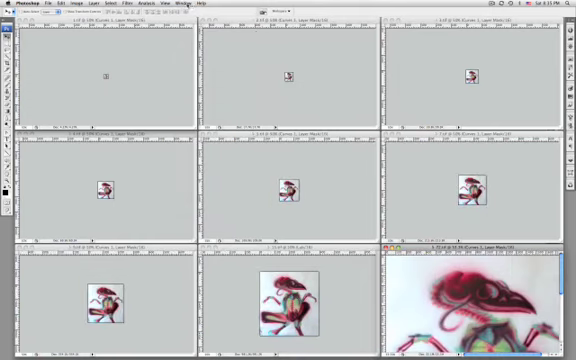
{"action": "left_click", "coordinate": [190, 5]}
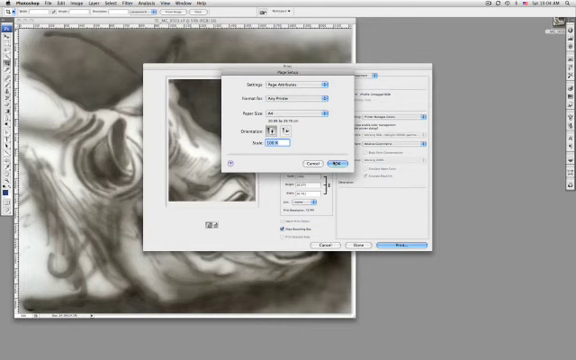
Confirm the rhino drawing's page setup and dismiss the Print dialog
{"action": "left_click", "coordinate": [338, 159]}
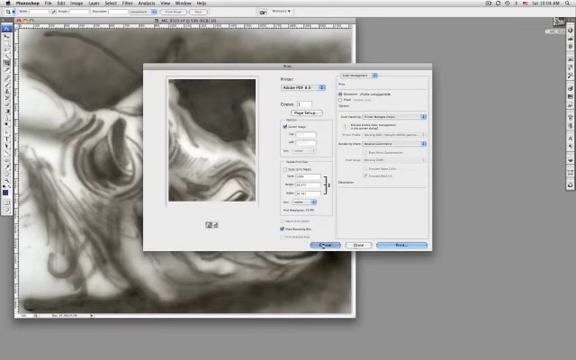
{"action": "left_click", "coordinate": [328, 242]}
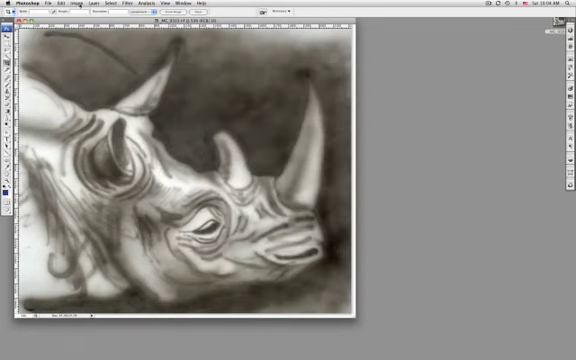
Create a duplicate of the rhino drawing with Image > Duplicate
{"action": "left_click", "coordinate": [75, 5]}
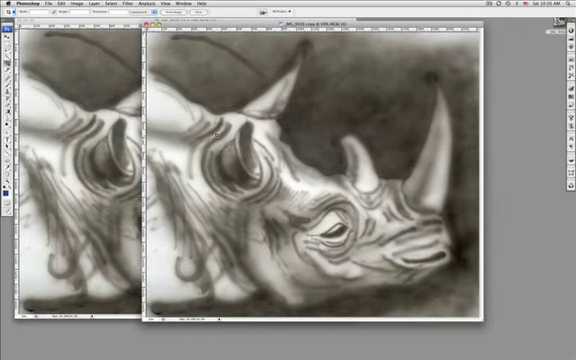
Change the rhino copy's resolution to 300 ppi with resampling turned off
{"action": "key", "text": "cmd+alt+i"}
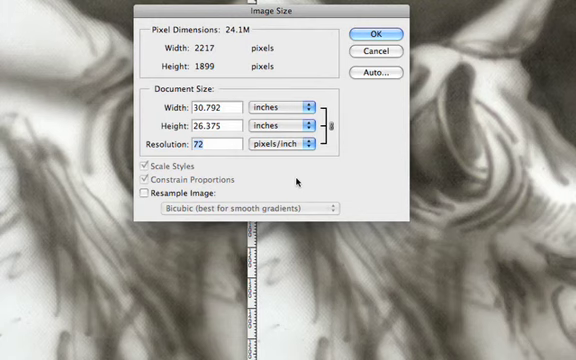
{"action": "type", "text": "300"}
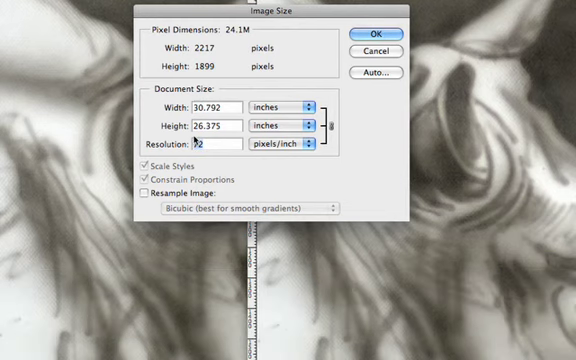
{"action": "type", "text": "300"}
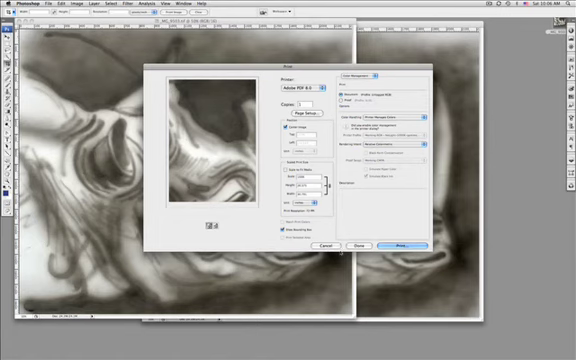
Undo the rhino copy's recent changes, returning its resolution to 72 ppi
{"action": "key", "text": "cmd+z"}
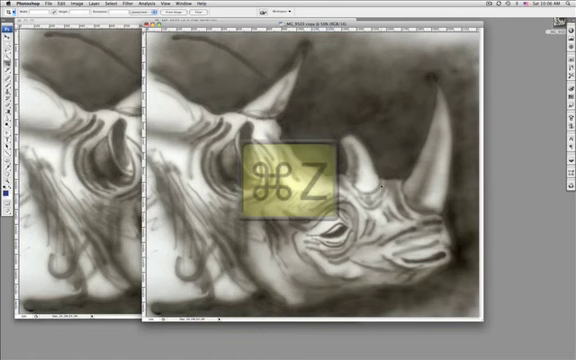
{"action": "key", "text": "cmd+z"}
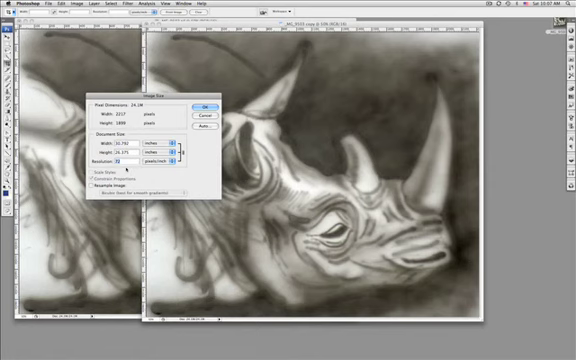
{"action": "type", "text": "40"}
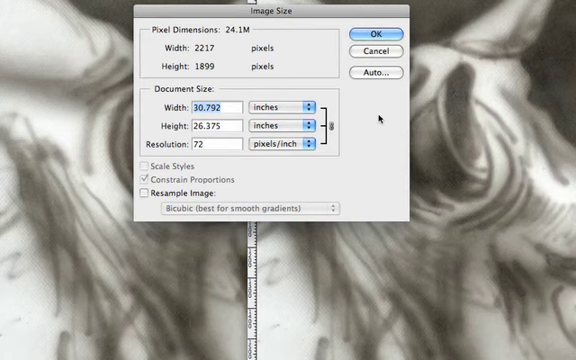
{"action": "type", "text": "1"}
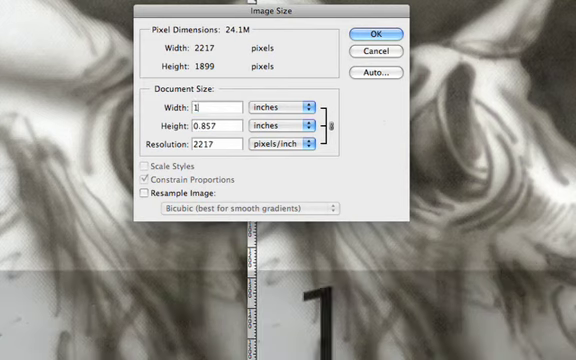
{"action": "type", "text": "0.792"}
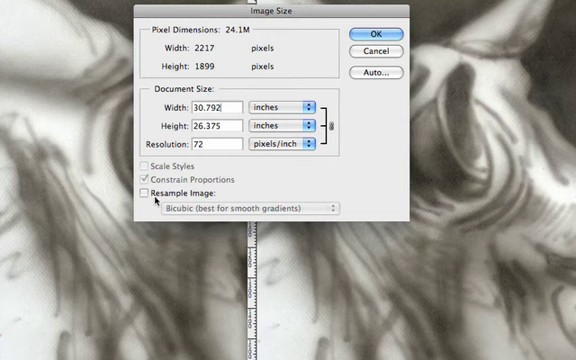
{"action": "left_click", "coordinate": [147, 190]}
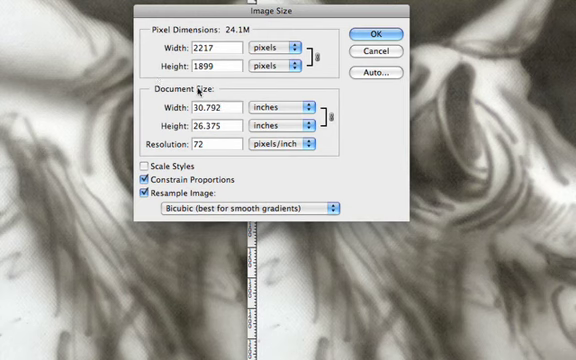
{"action": "mouse_move", "coordinate": [195, 100]}
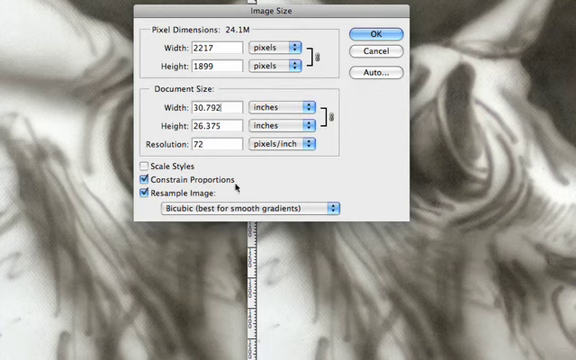
Enable Scale Styles alongside Resample Image for the rhino copy's Image Size
{"action": "left_click", "coordinate": [140, 166]}
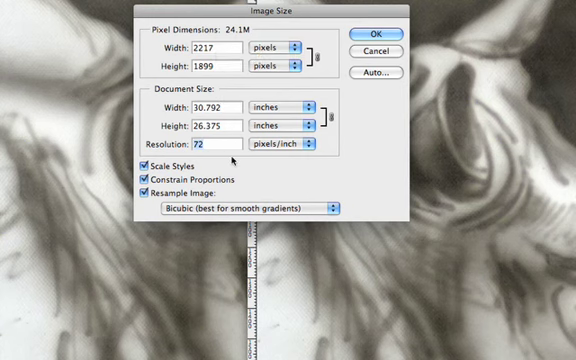
Enter a 300 ppi resolution, previewing the rhino copy at 9238 × 7913 pixels
{"action": "type", "text": "300"}
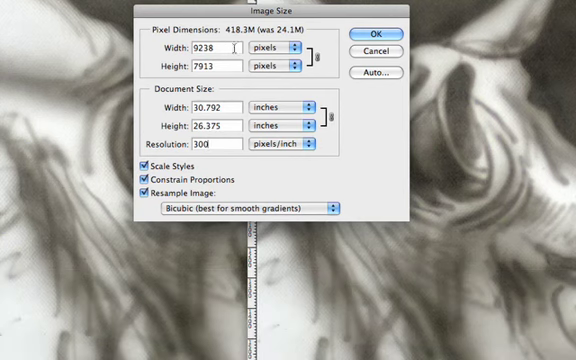
{"action": "mouse_move", "coordinate": [247, 138]}
{"action": "type", "text": "72"}
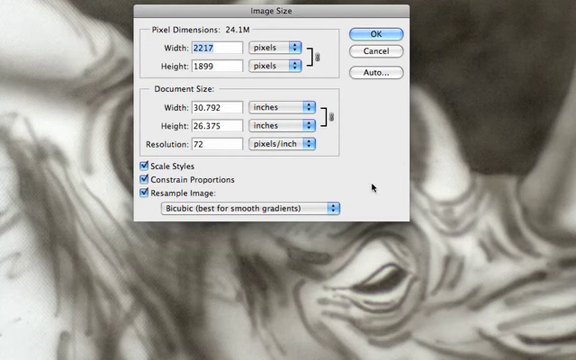
{"action": "mouse_move", "coordinate": [221, 108]}
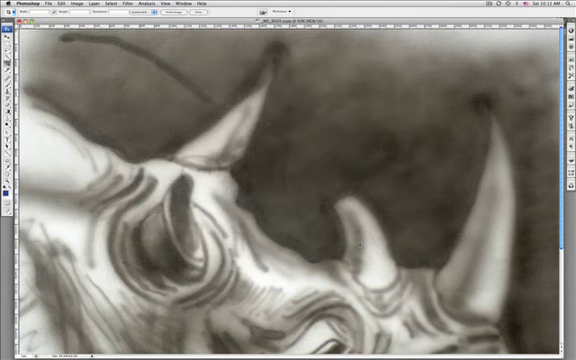
Reopen Image Size and restore the rhino to 2217 px wide (1899 high) after trying 60
{"action": "key", "text": "cmd+z"}
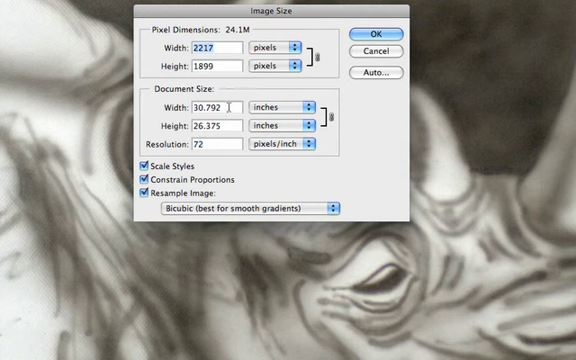
{"action": "type", "text": "60"}
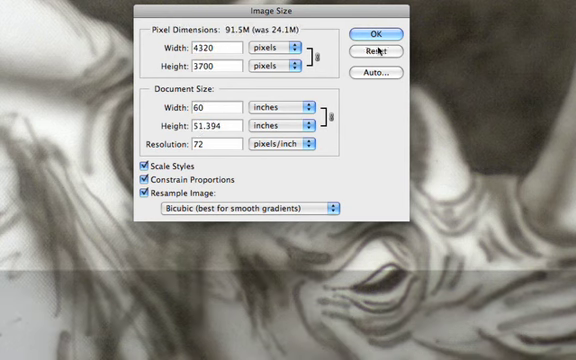
{"action": "type", "text": "2217"}
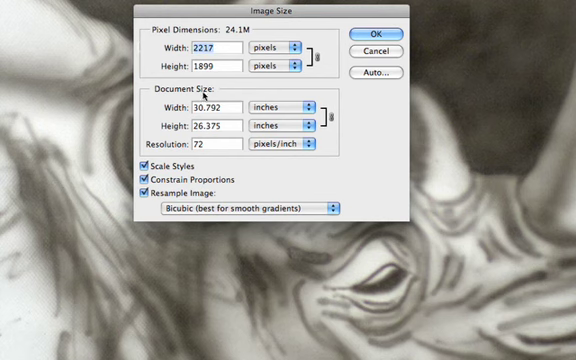
{"action": "mouse_move", "coordinate": [210, 108]}
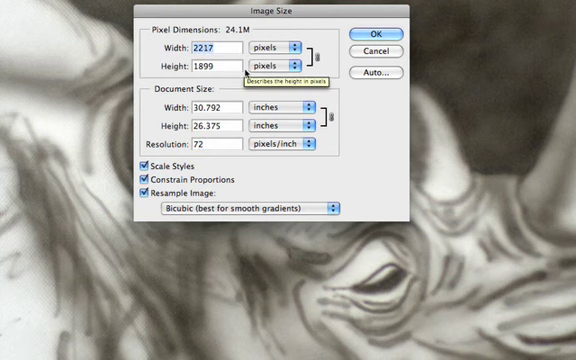
Resample the rhino to 5000 by 4283 pixels at 72 ppi, then select Resolution
{"action": "type", "text": "5000"}
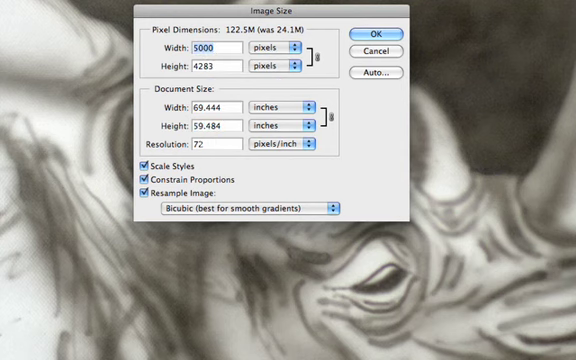
{"action": "left_click", "coordinate": [230, 146]}
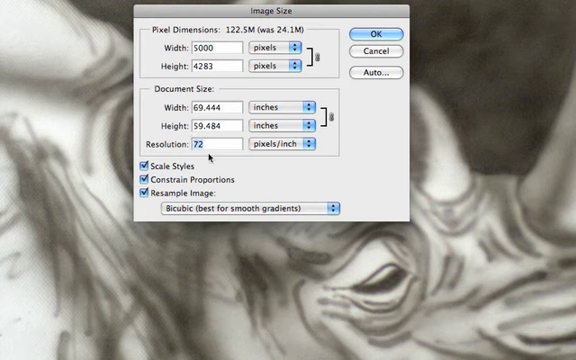